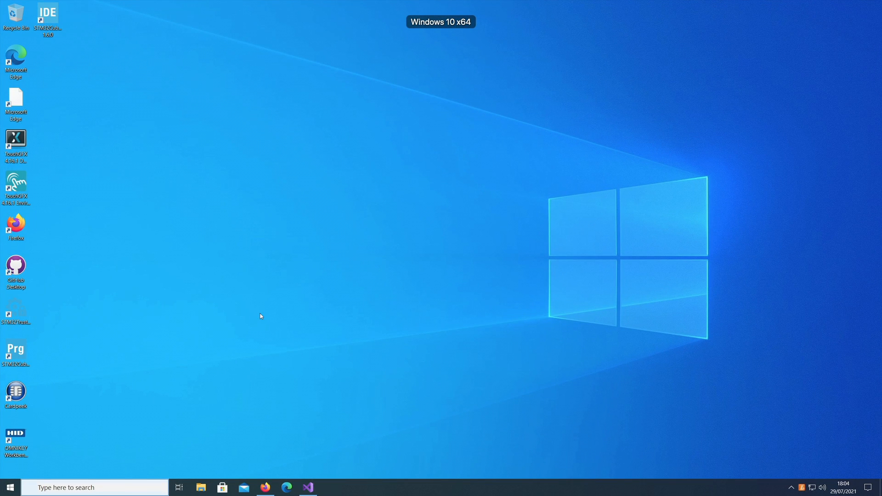
mouse_move(311, 427)
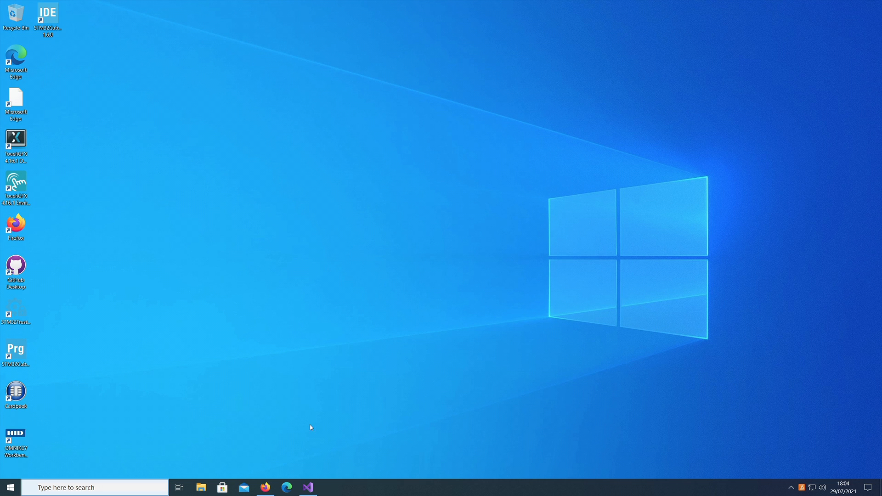
Review Form1_Load in Form1.cs, then launch the FileChecksum application with Start.
left_click(307, 487)
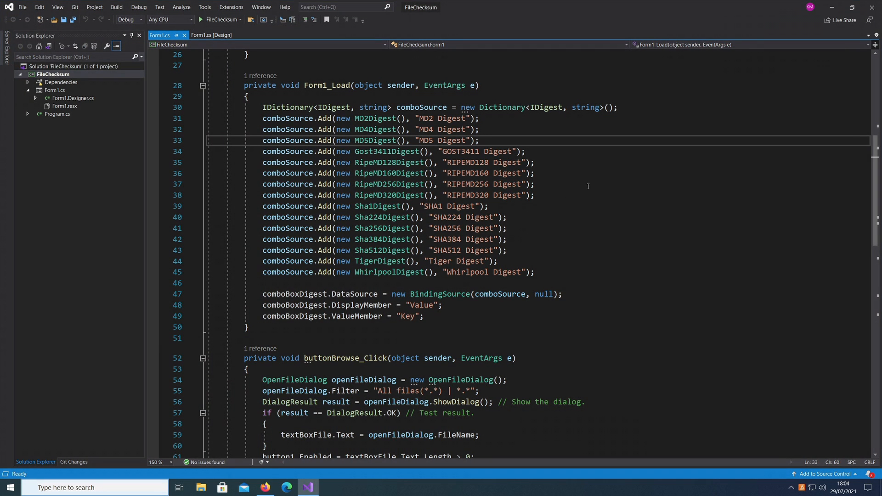
mouse_move(561, 234)
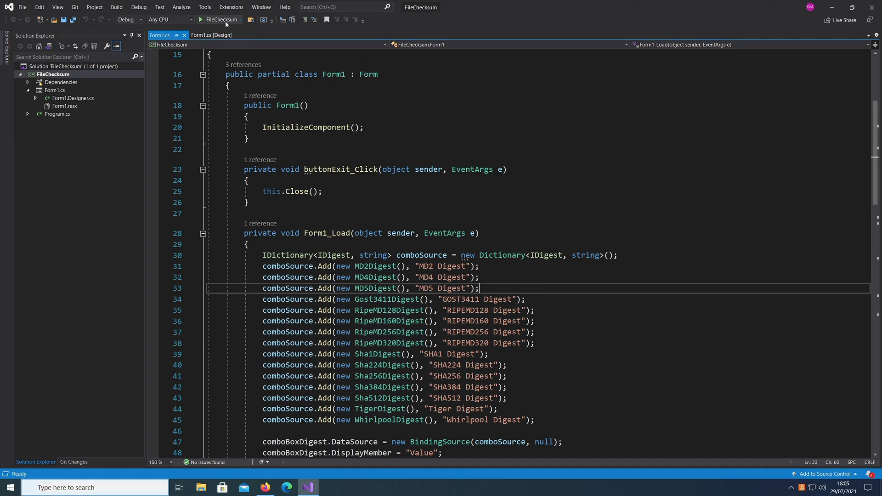
left_click(203, 20)
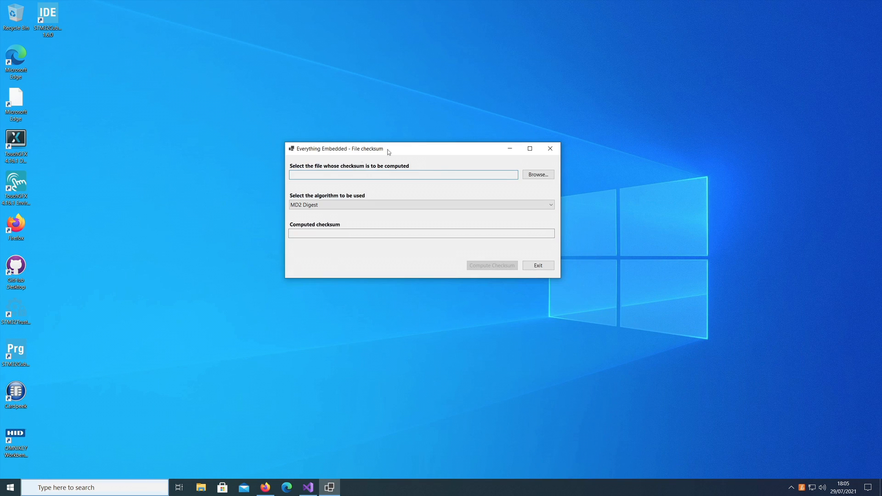
mouse_move(320, 172)
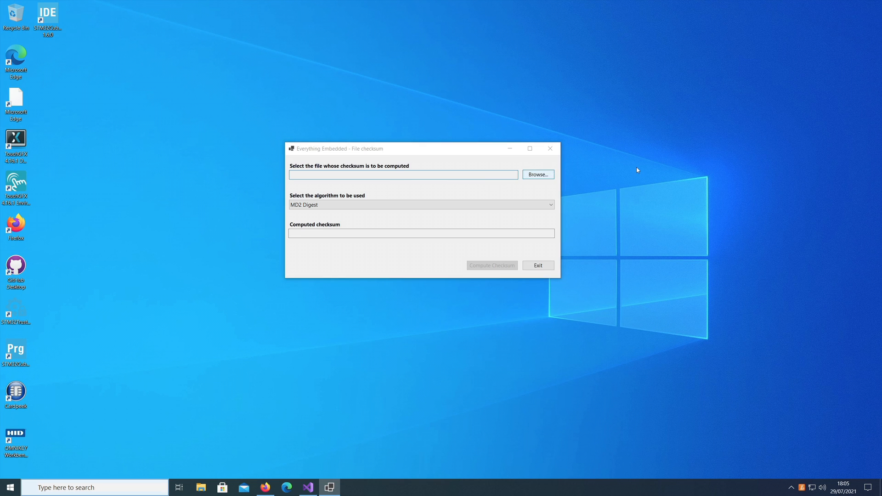
Choose mywindoc.docx, select SHA256 Digest and compute its checksum.
left_click(537, 173)
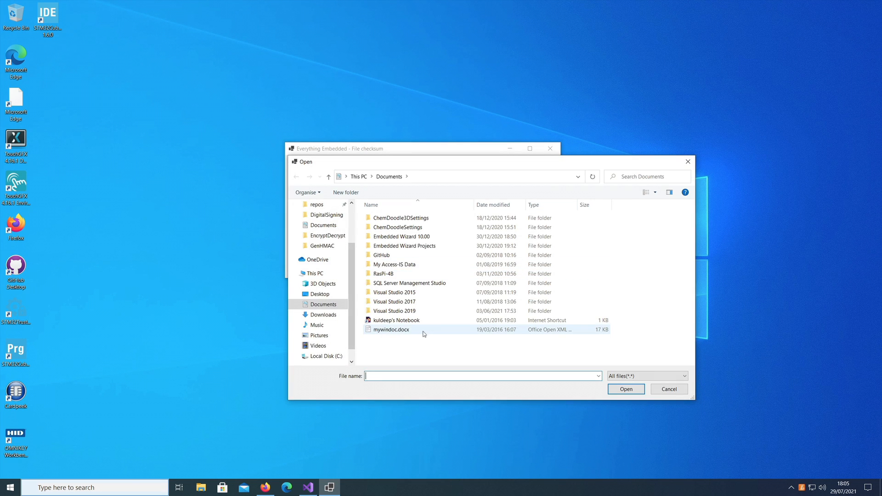
mouse_move(401, 333)
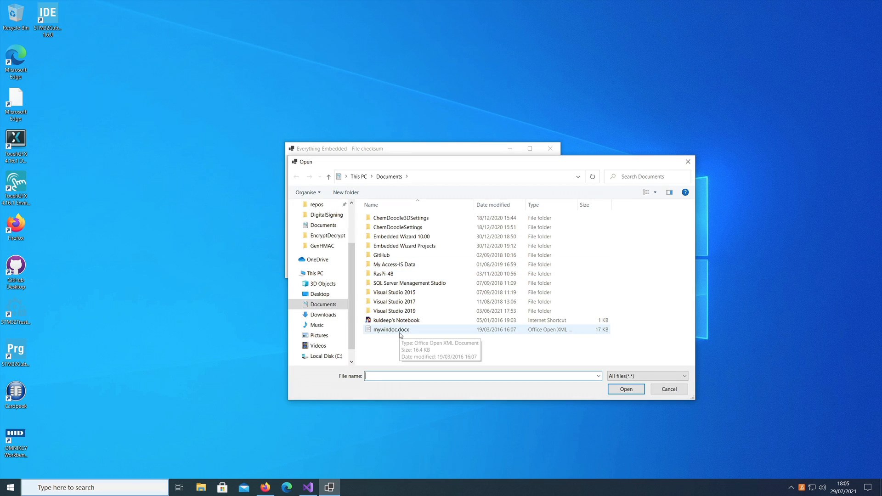
left_click(391, 329)
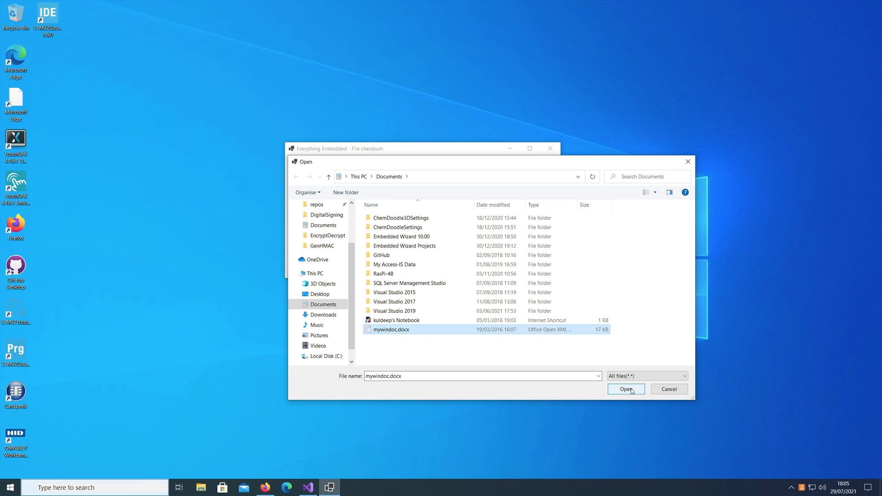
left_click(625, 389)
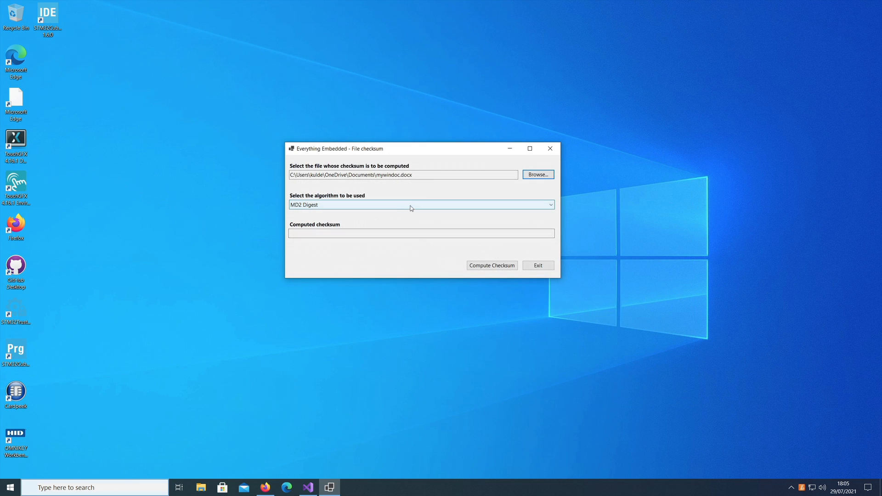
left_click(420, 204)
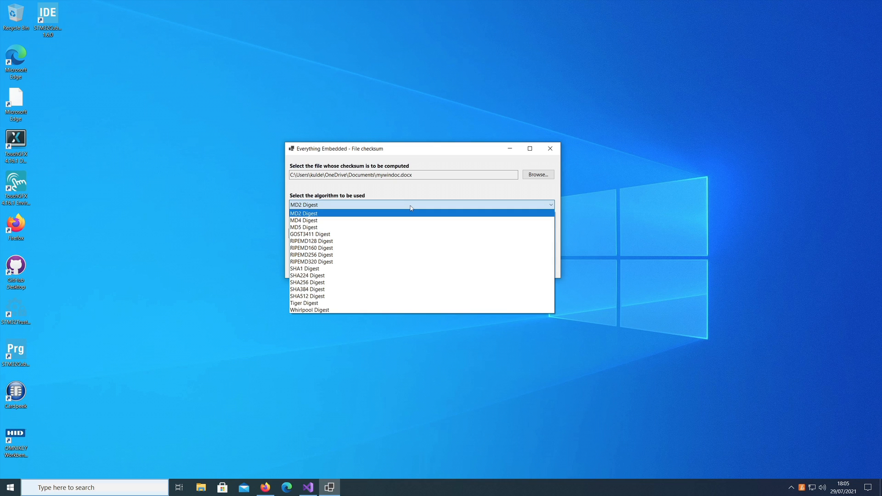
mouse_move(358, 282)
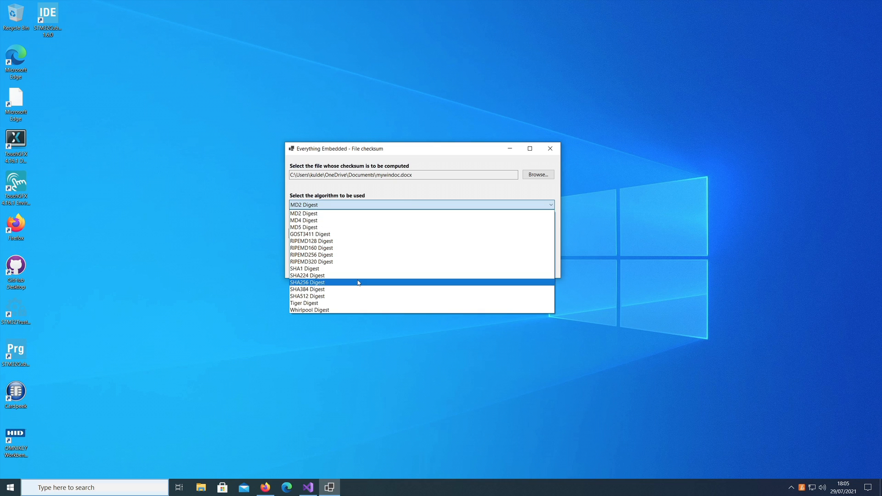
left_click(307, 282)
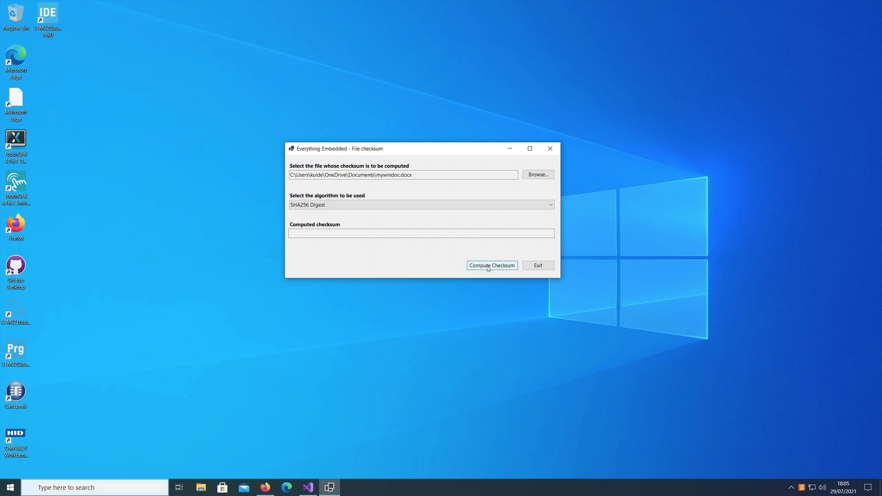
left_click(492, 265)
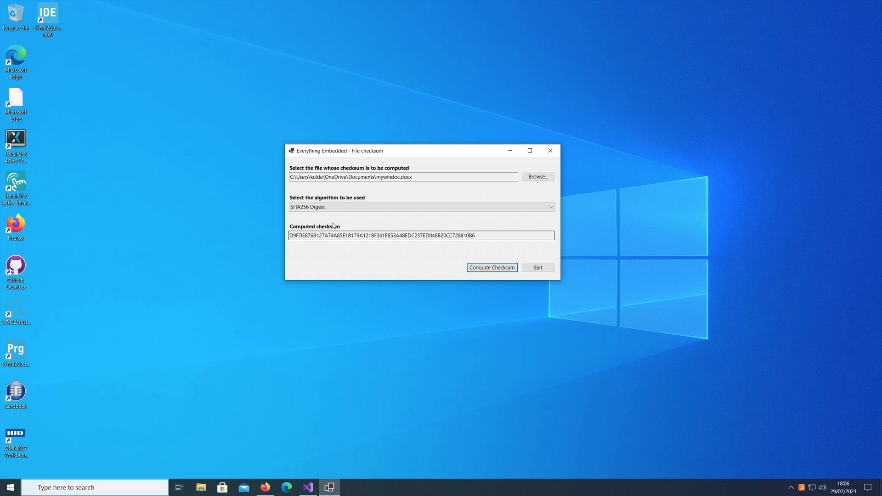
mouse_move(260, 433)
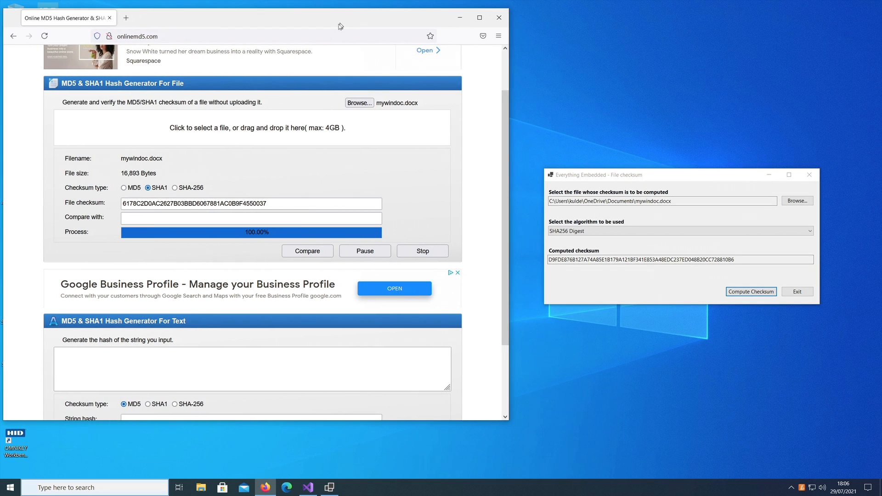
mouse_move(248, 126)
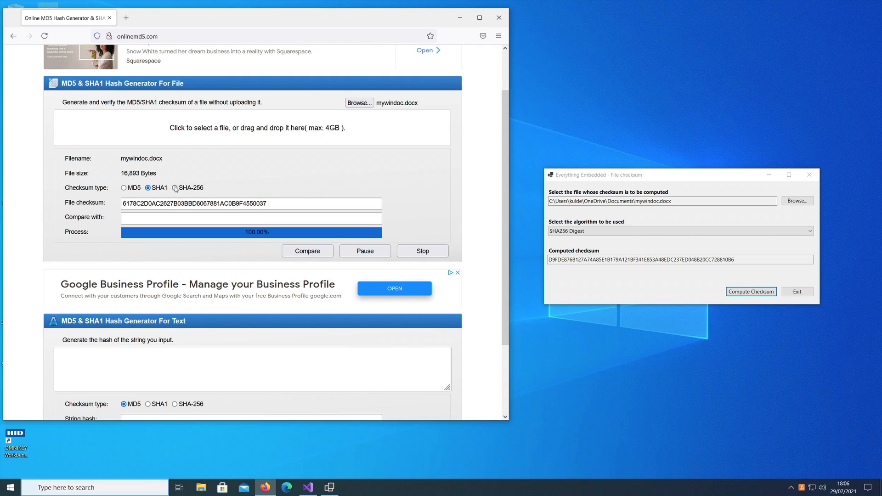
Get onlinemd5.com's SHA-256 checksum for mywindoc.docx and select it for comparison beside the app.
left_click(175, 187)
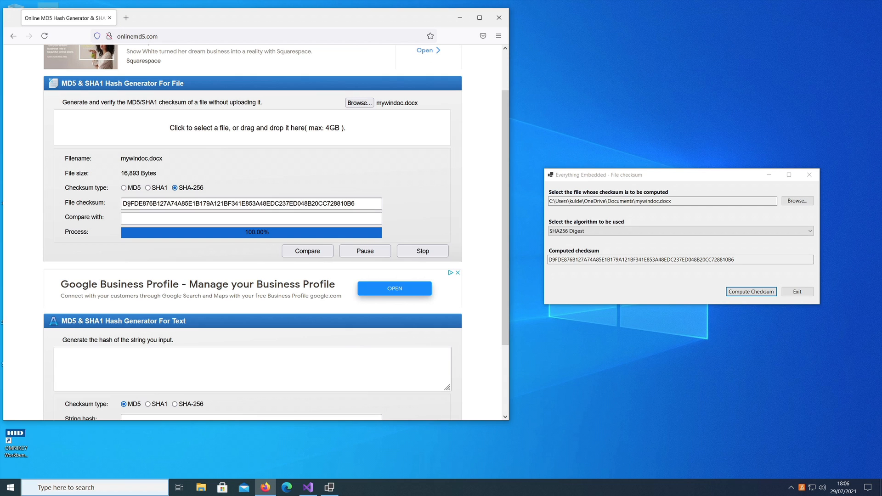
left_click_drag(619, 174, 619, 158)
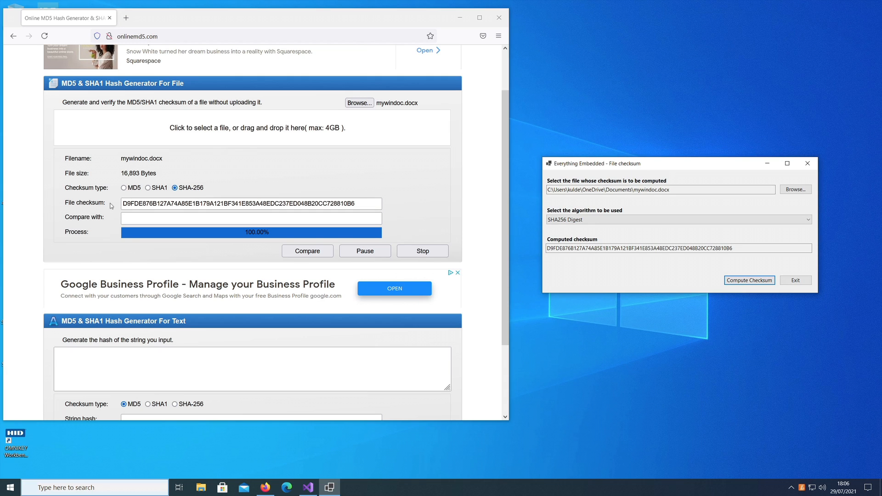
left_click(251, 203)
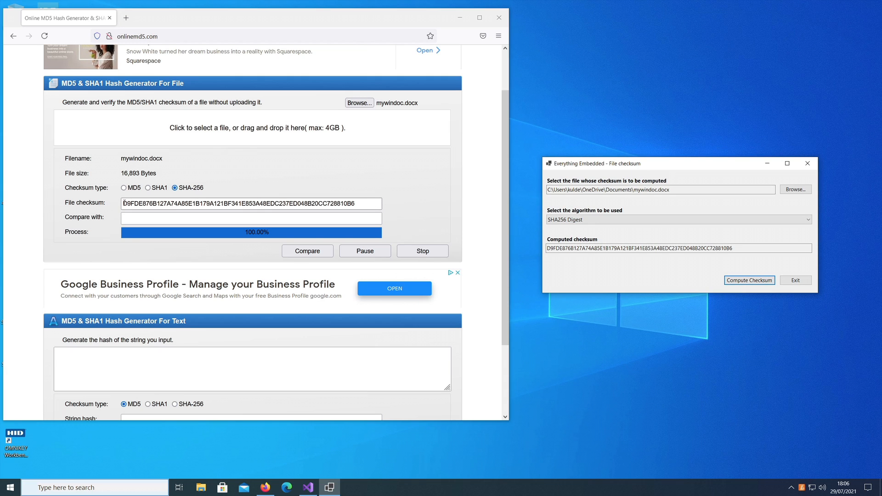
triple_click(250, 203)
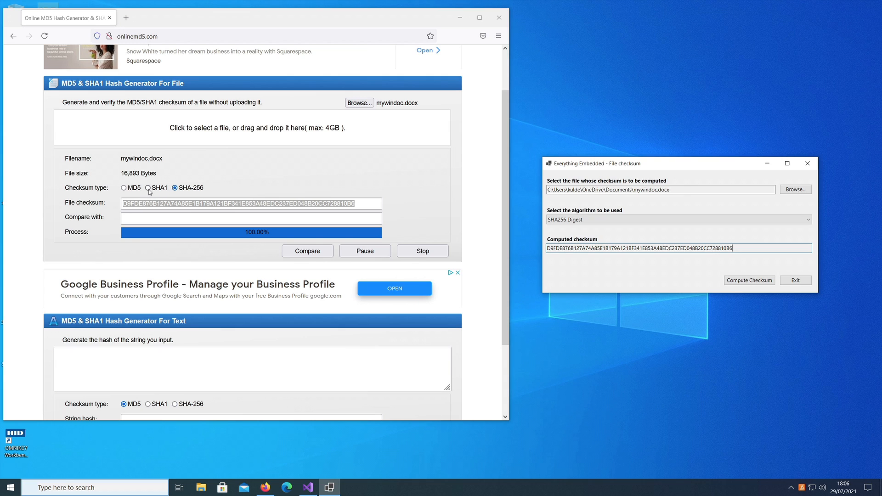
Switch the website to SHA1 and compute mywindoc.docx's SHA1 checksum in FileChecksum to compare.
left_click(148, 187)
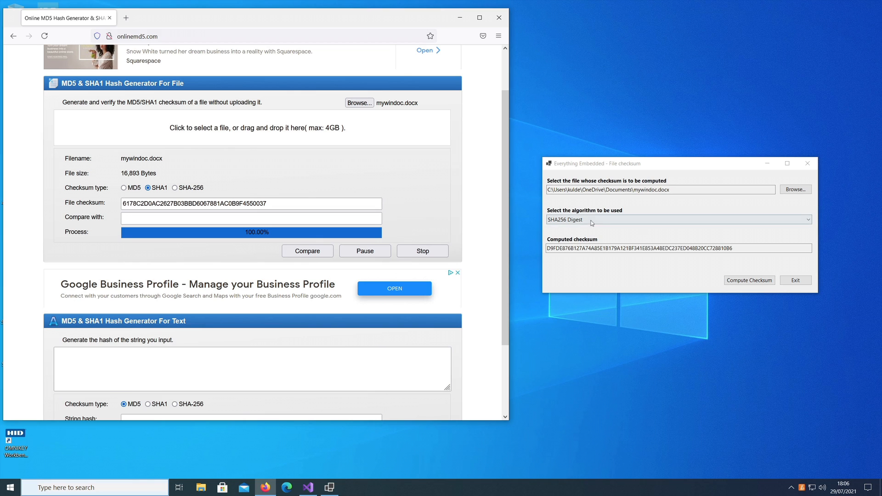
left_click(679, 220)
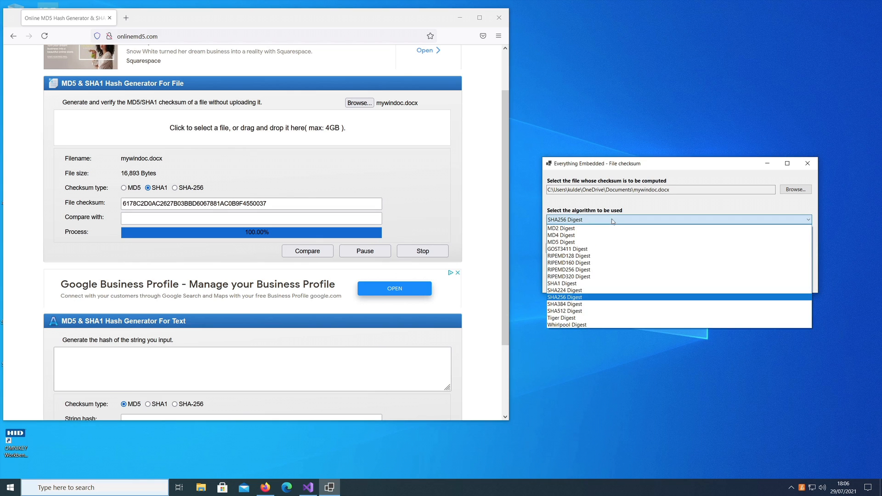
left_click(561, 283)
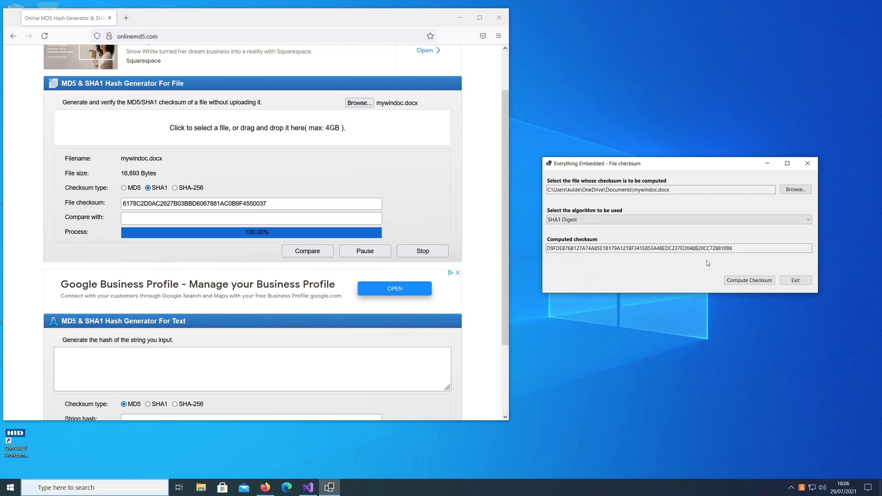
left_click(750, 280)
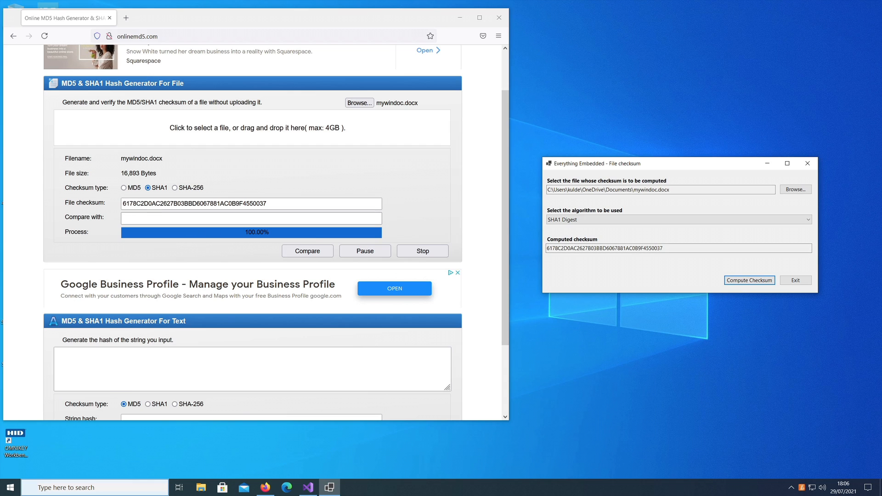
mouse_move(125, 189)
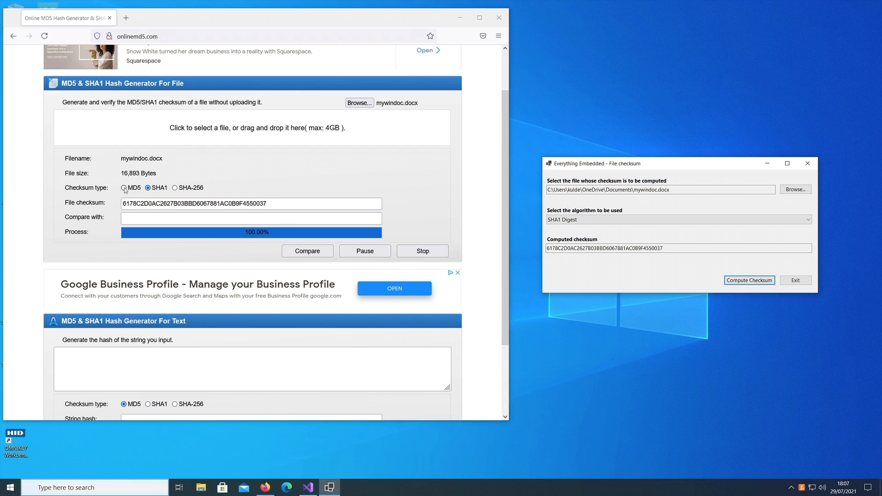
Switch the website to MD5 and compute the MD5 checksum A449BD268D47183B42B791C06A2C42B8 in FileChecksum.
left_click(123, 188)
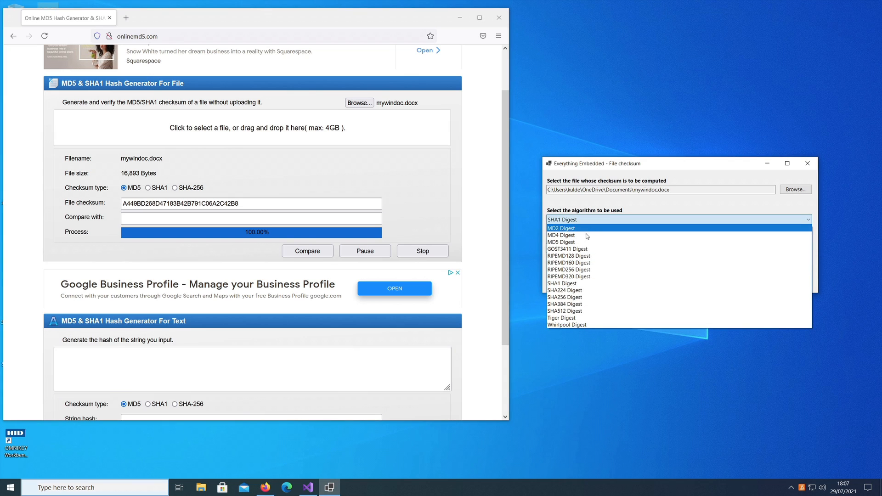
left_click(561, 242)
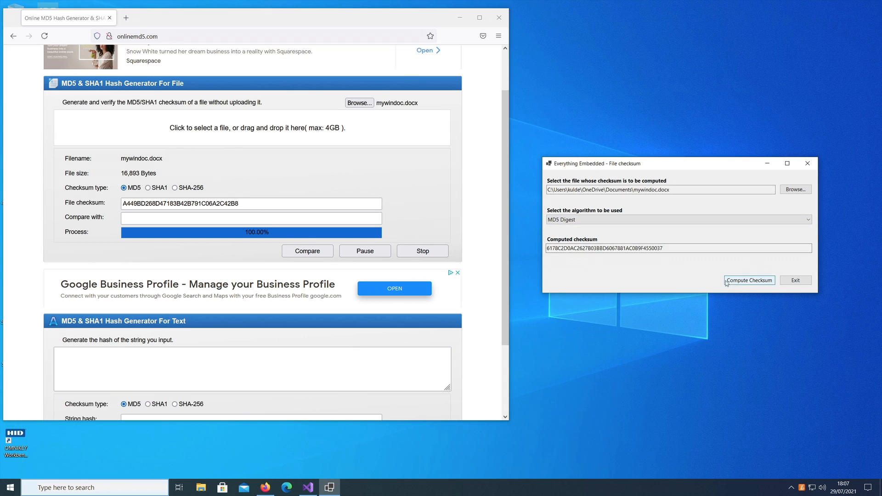
left_click(749, 281)
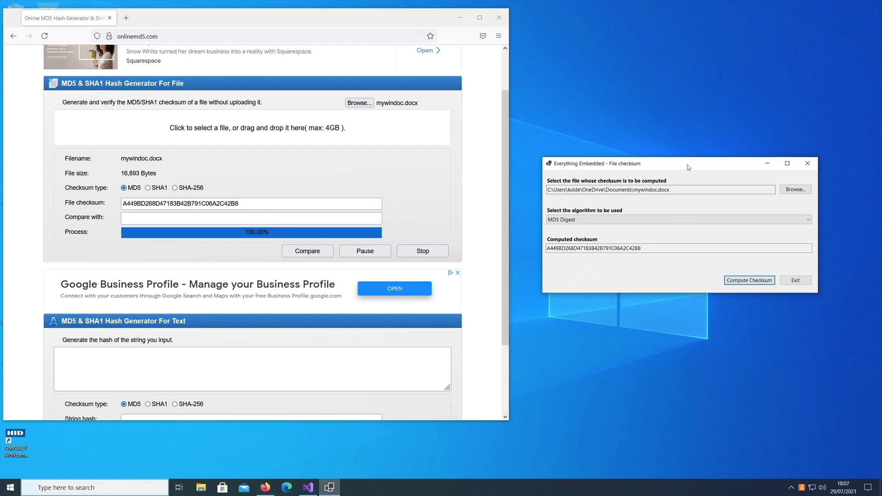
mouse_move(592, 216)
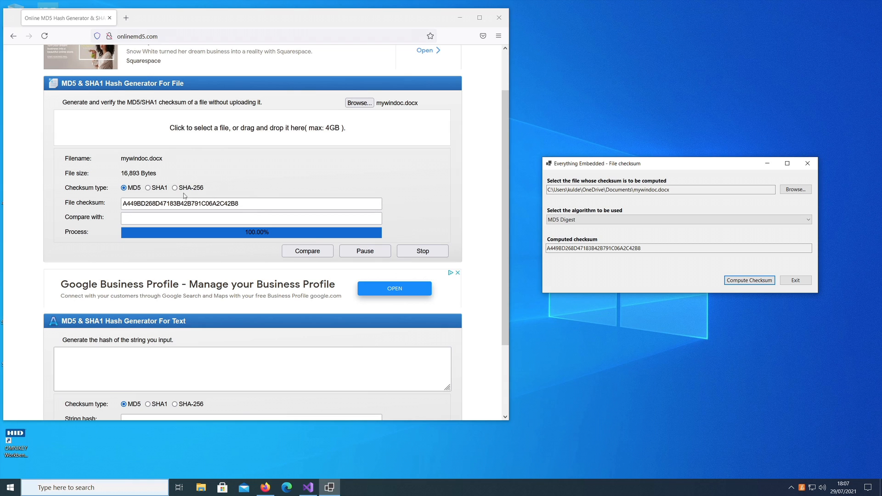
Select SHA512 Digest to get a long SHA512 checksum of mywindoc.docx.
left_click(678, 220)
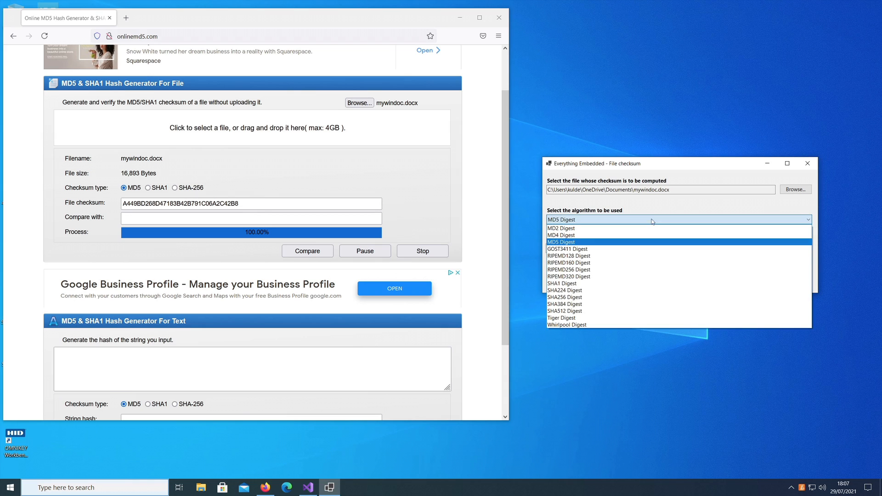
mouse_move(585, 235)
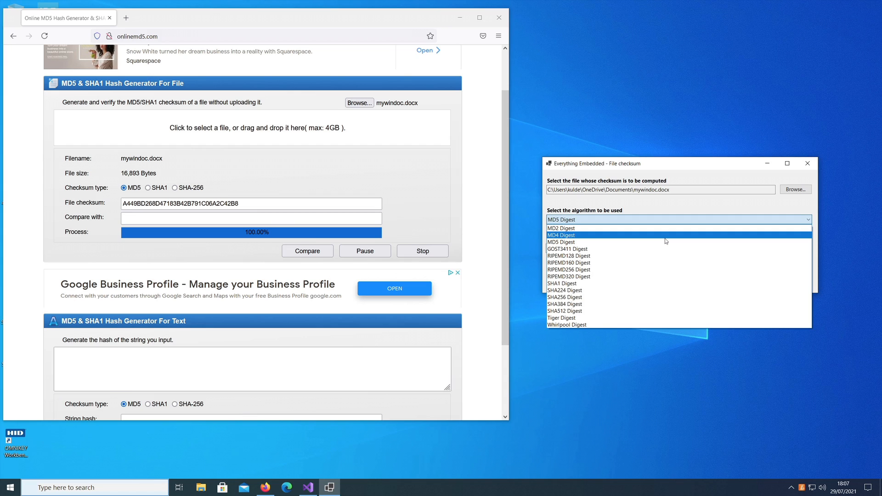
mouse_move(656, 251)
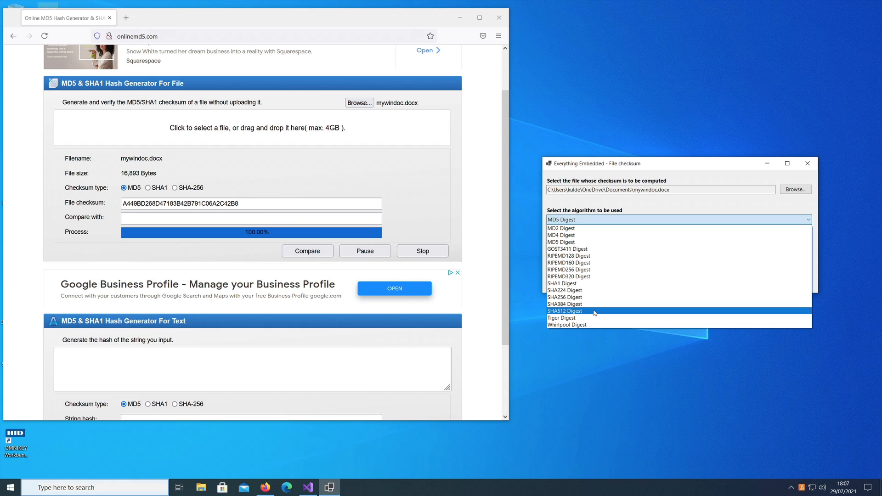
left_click(566, 311)
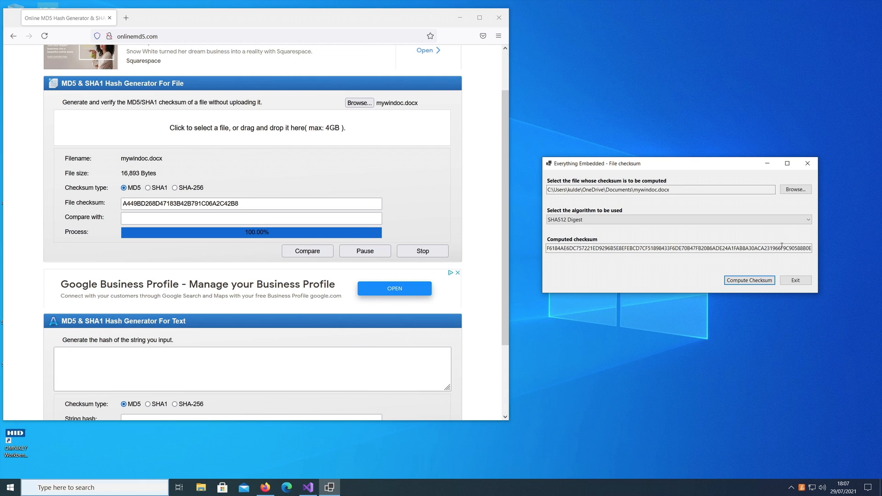
Select Tiger Digest and produce the Tiger checksum of mywindoc.docx.
left_click(678, 220)
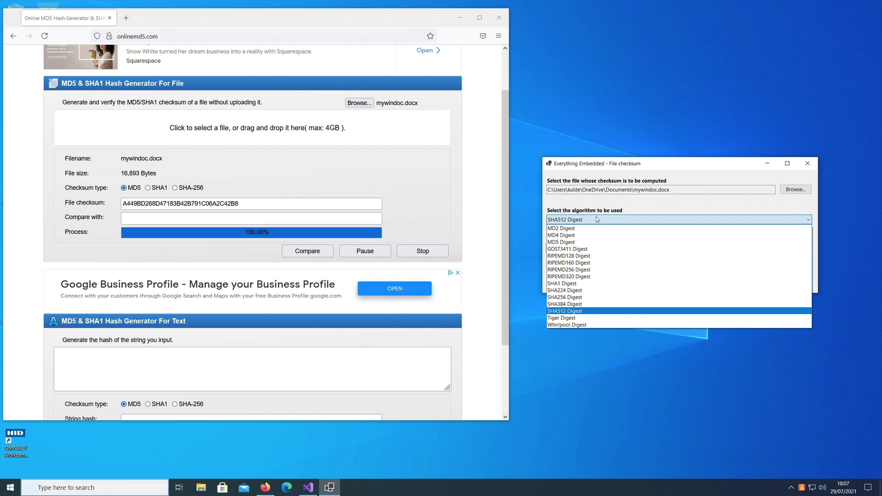
mouse_move(605, 318)
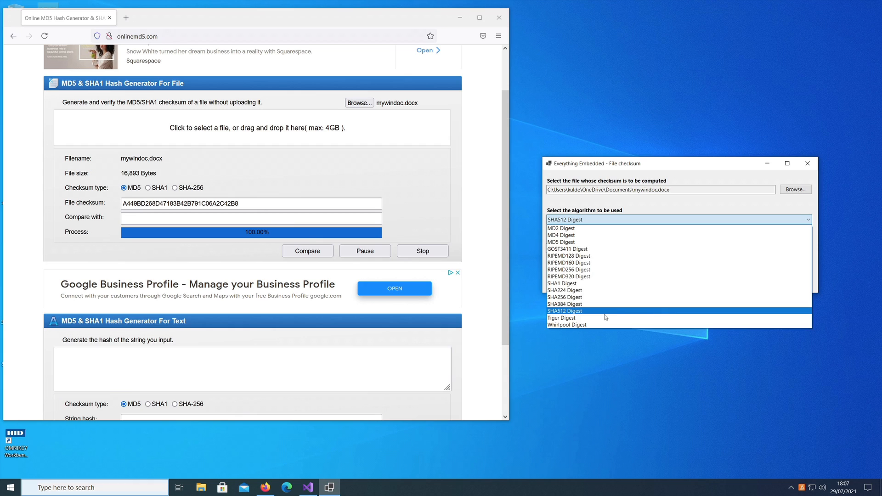
left_click(566, 317)
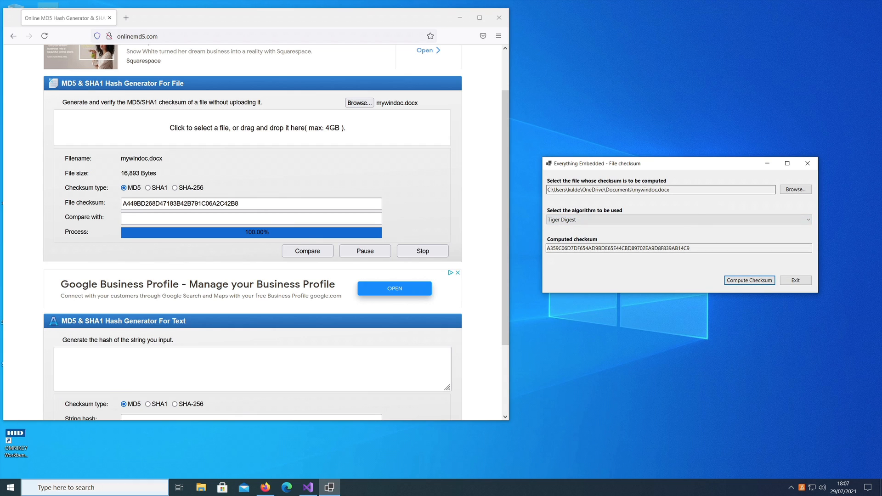
left_click(678, 219)
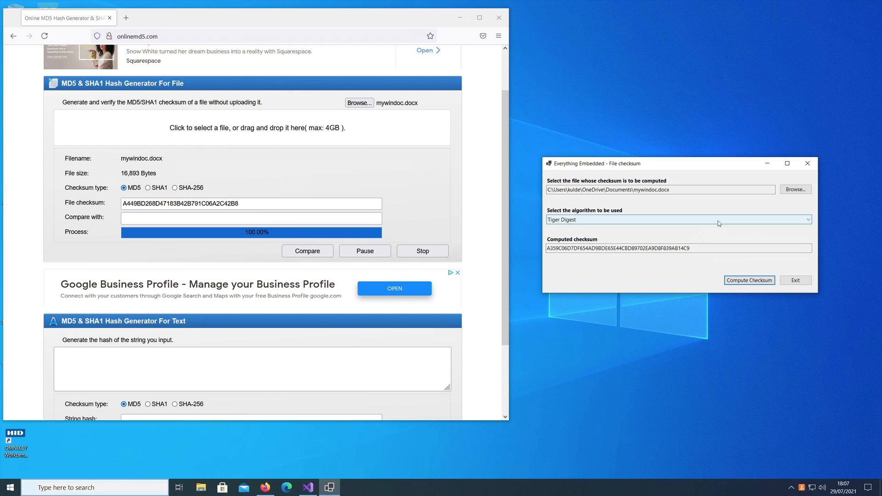
mouse_move(722, 230)
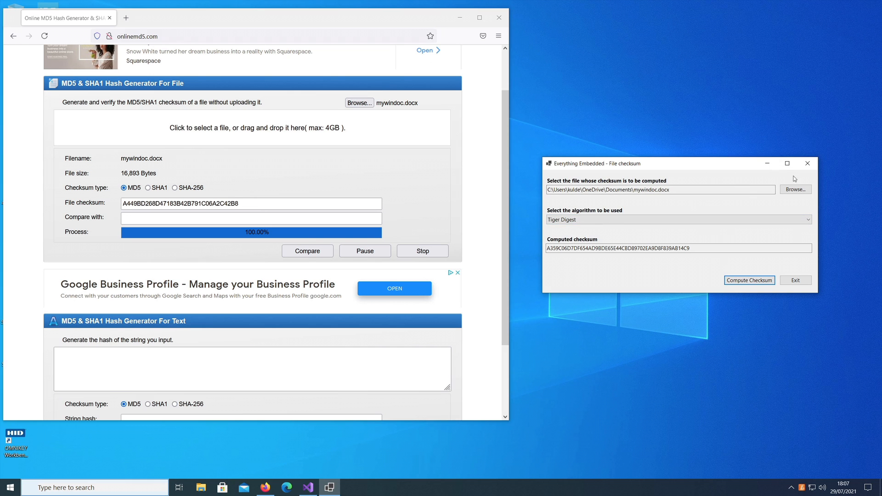
mouse_move(808, 164)
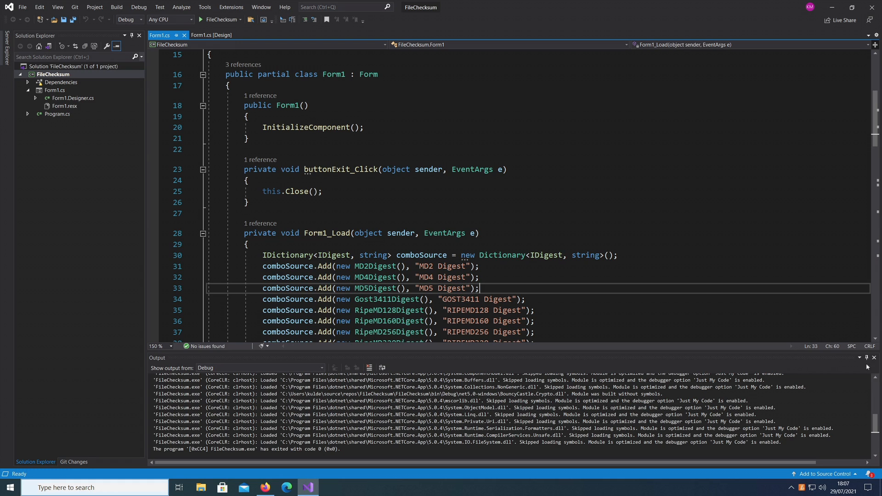
Hide the build output, view the form in the designer, then return to Form1.cs code.
left_click(874, 358)
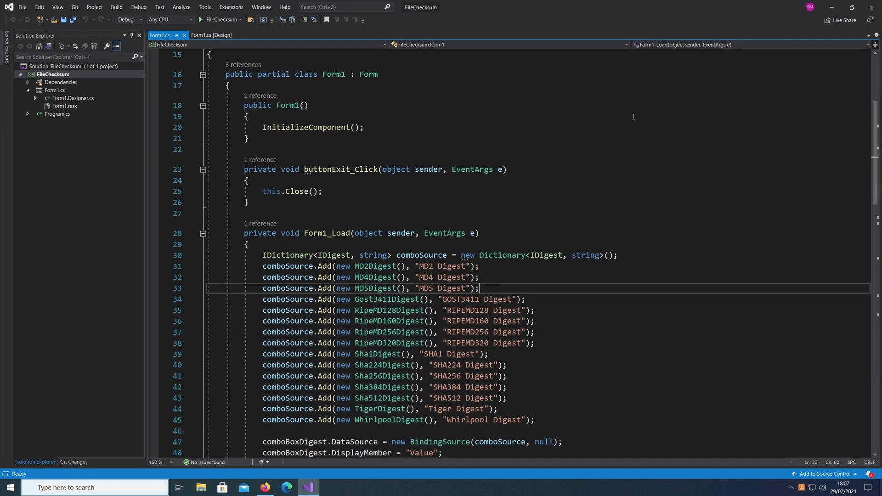
left_click(247, 116)
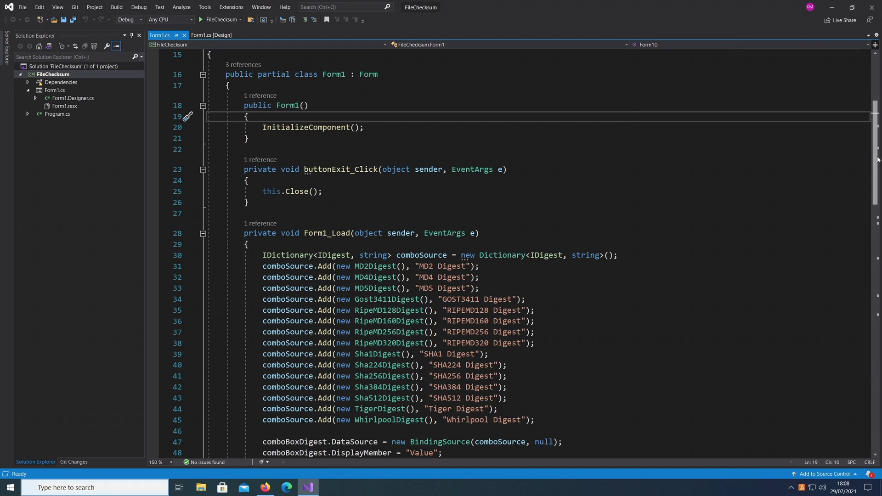
left_click(211, 35)
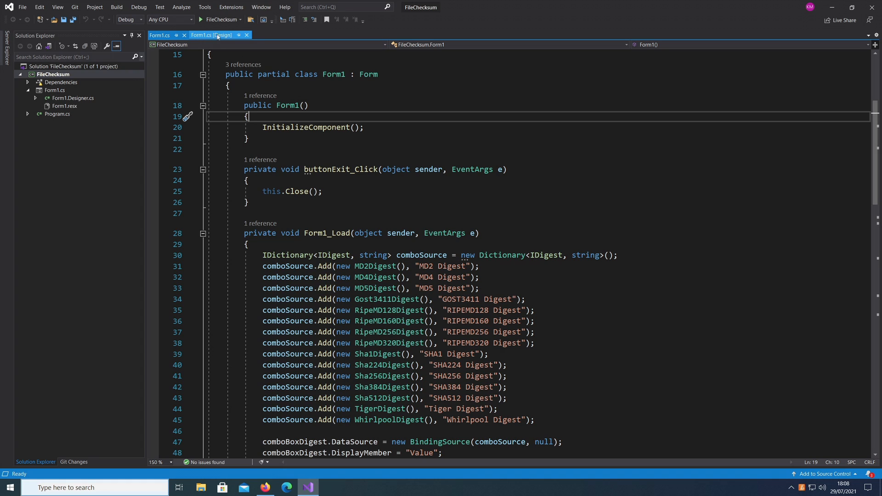
left_click(211, 34)
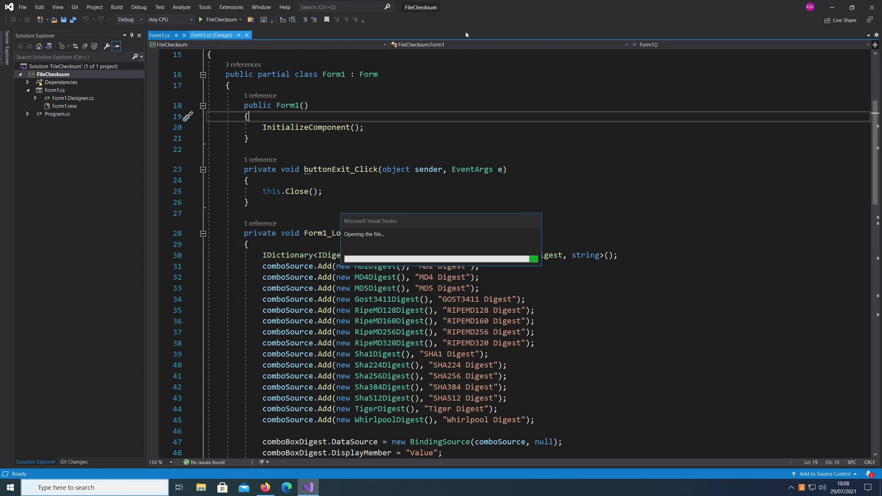
mouse_move(542, 11)
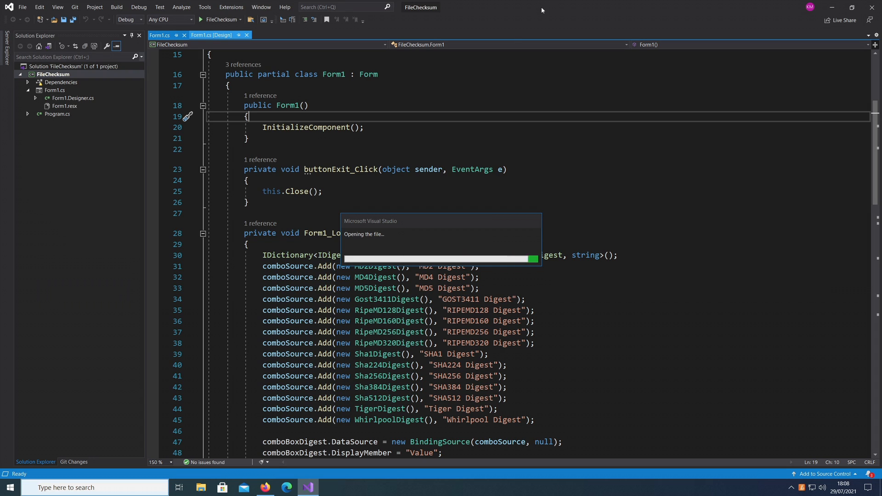
mouse_move(436, 216)
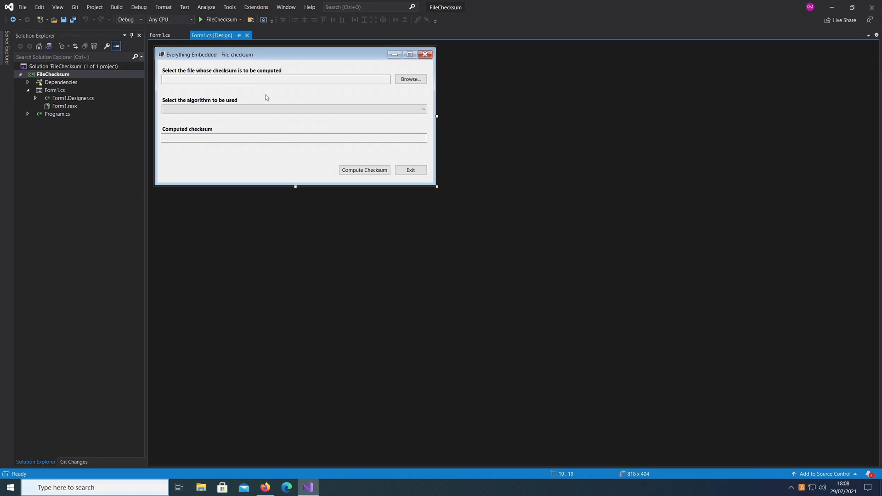
mouse_move(557, 91)
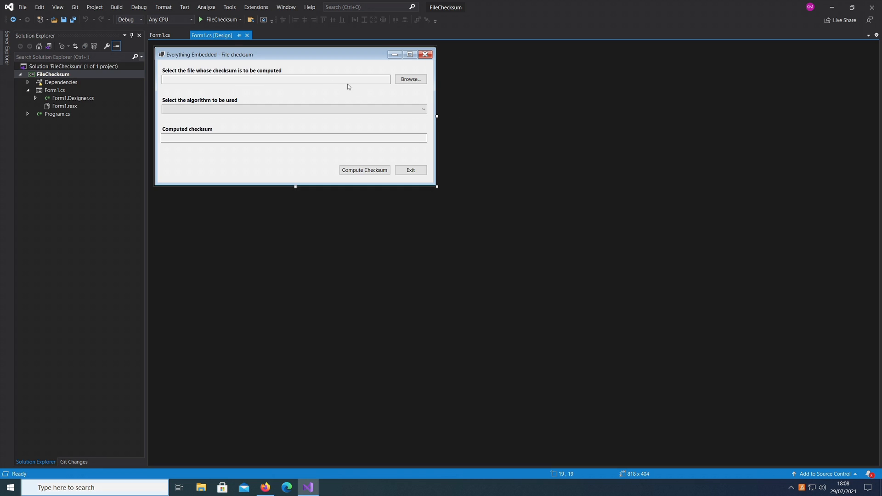
mouse_move(314, 155)
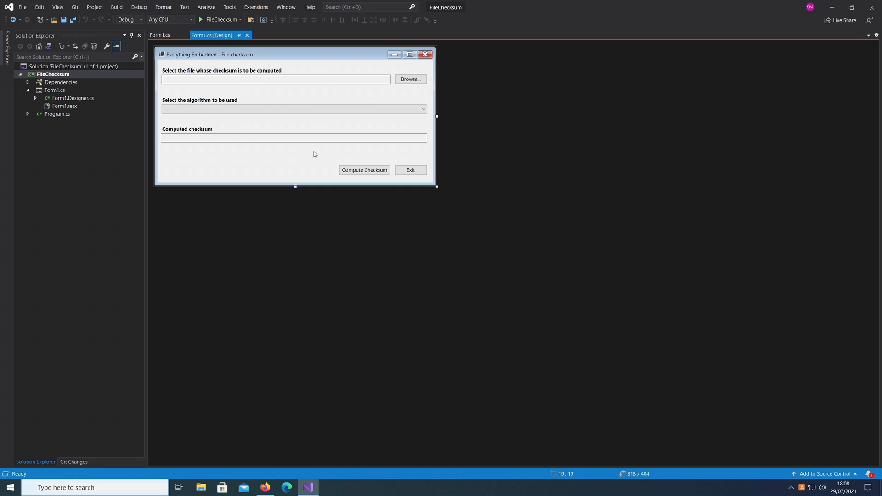
left_click(160, 35)
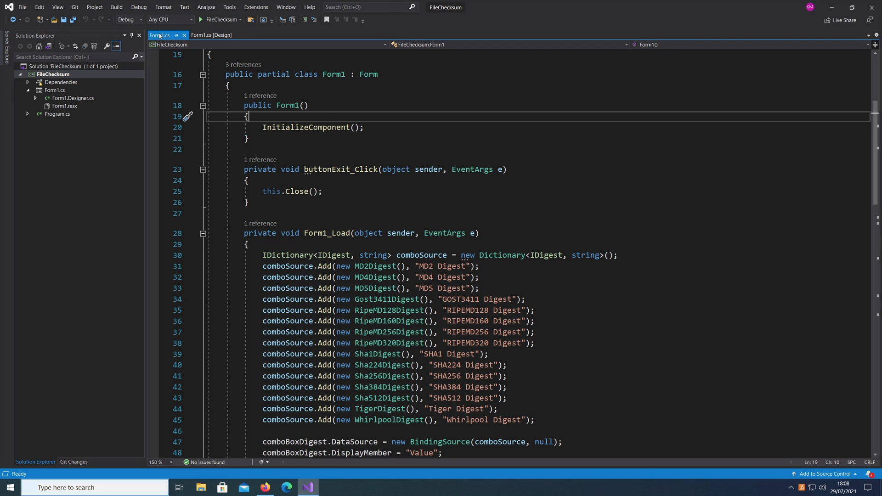
left_click(249, 202)
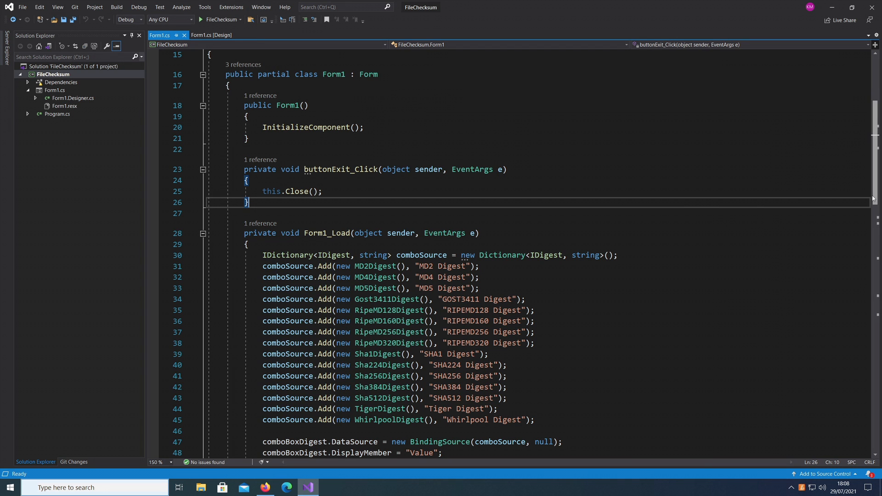
scroll("down", 3)
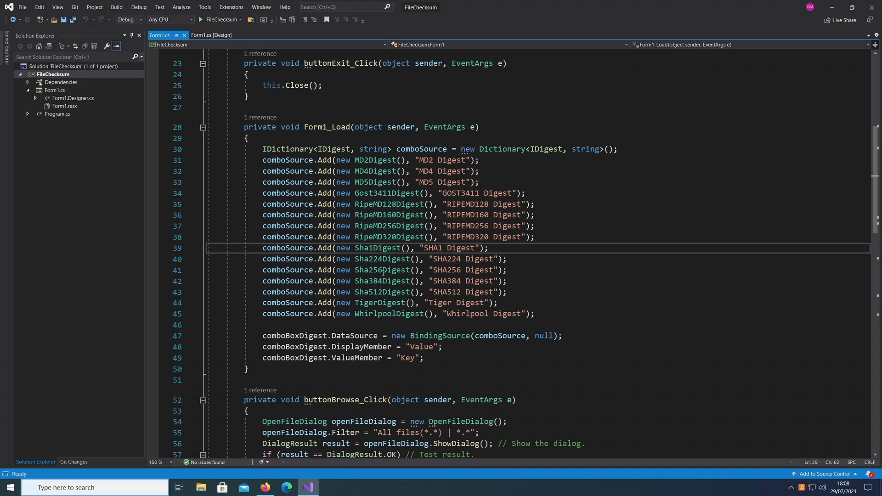
mouse_move(674, 23)
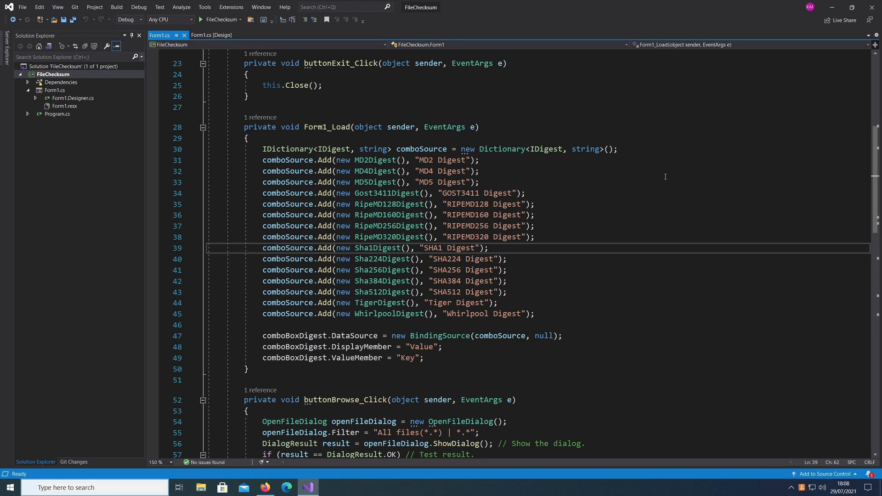
left_click(488, 248)
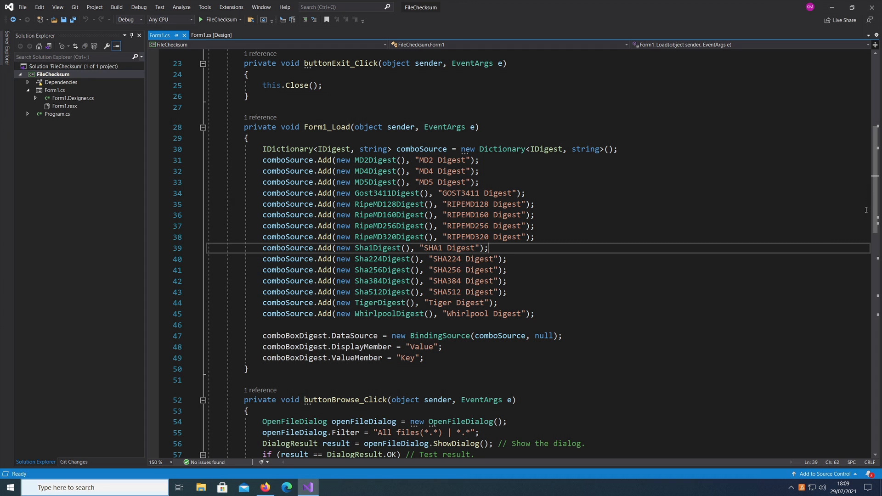
scroll("down", 3)
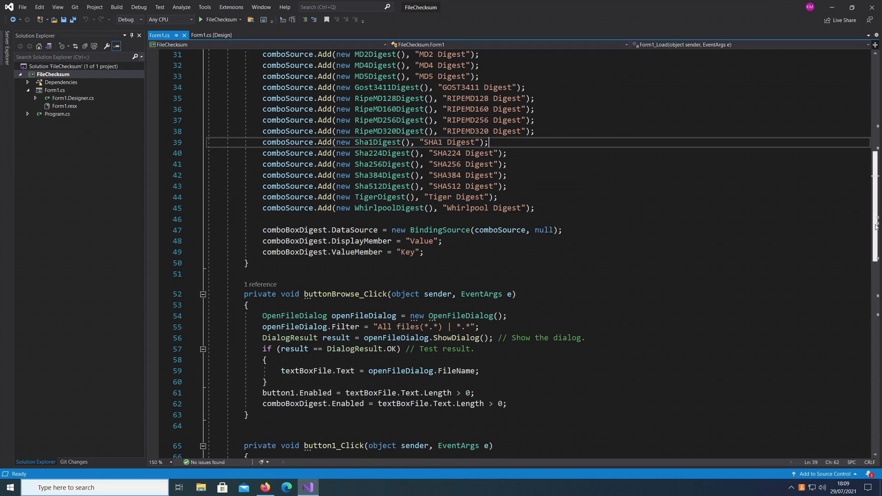
scroll("down", 3)
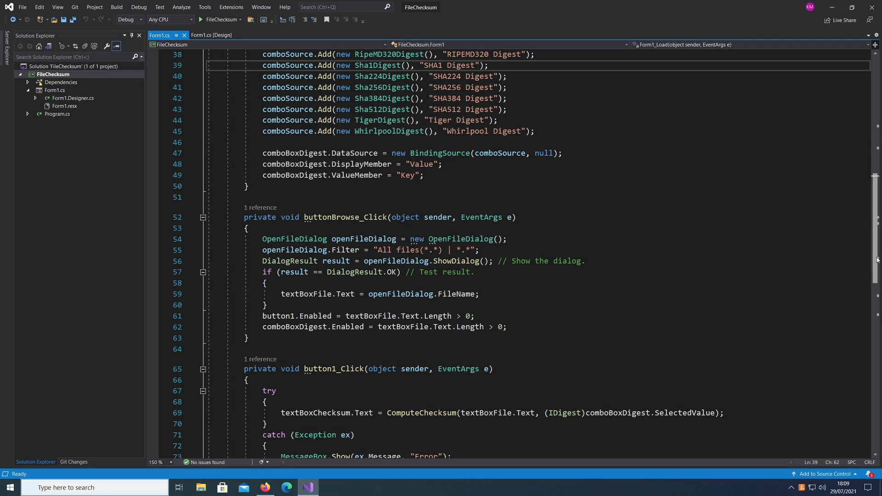
scroll("down", 3)
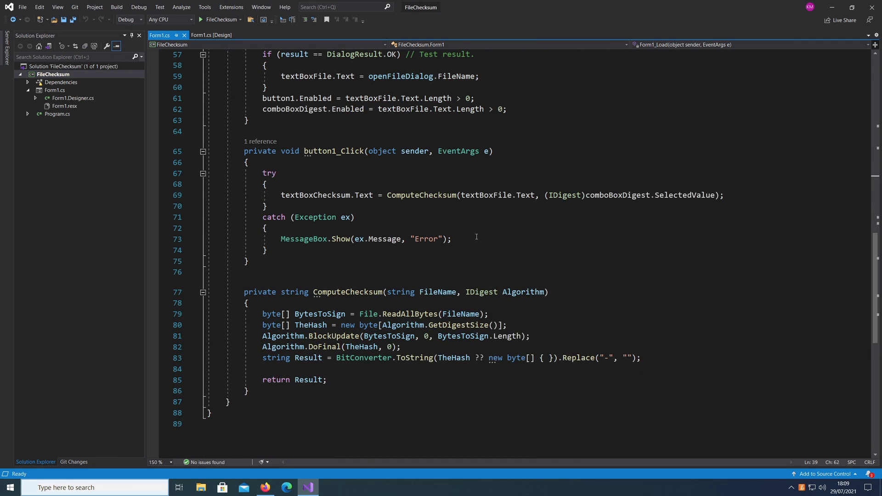
Highlight DoFinal and nearby keywords in ComputeChecksum while explaining, then bring up the window's close menu.
left_click(268, 173)
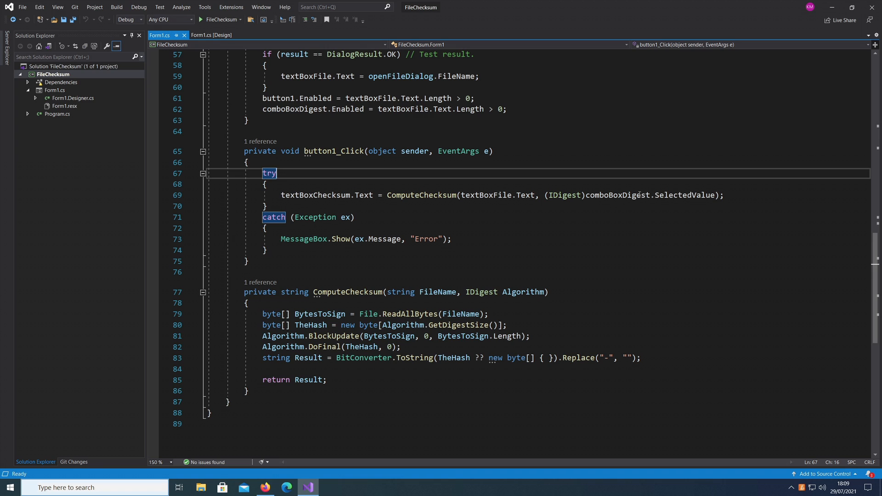
mouse_move(683, 194)
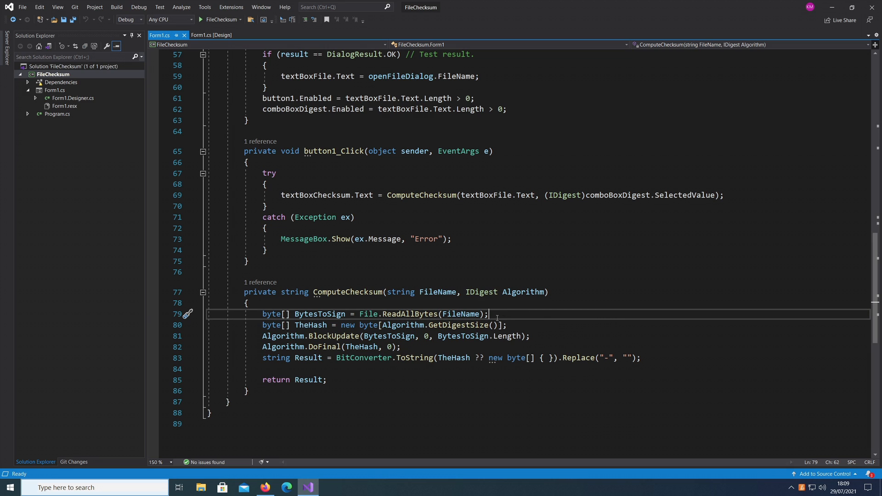
mouse_move(574, 274)
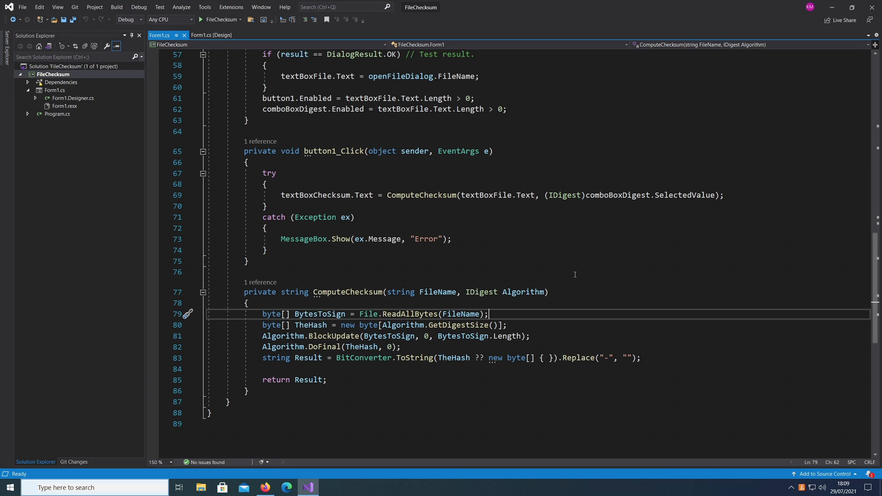
mouse_move(422, 322)
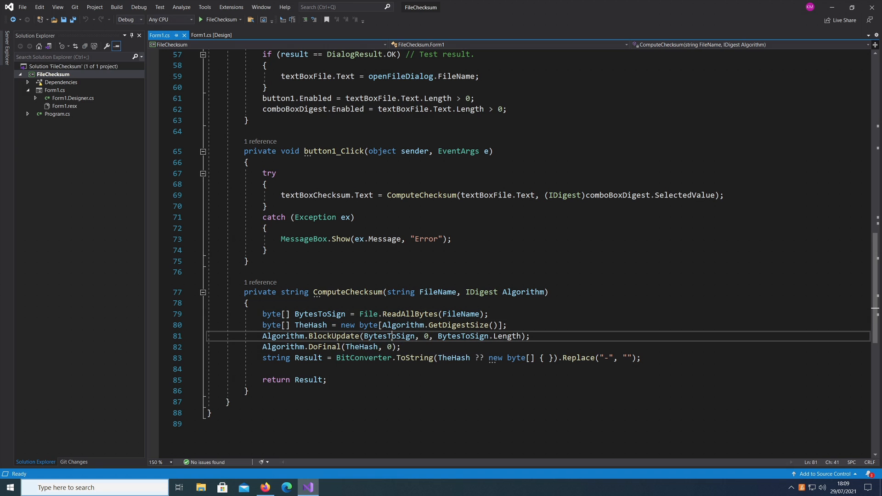
double_click(508, 336)
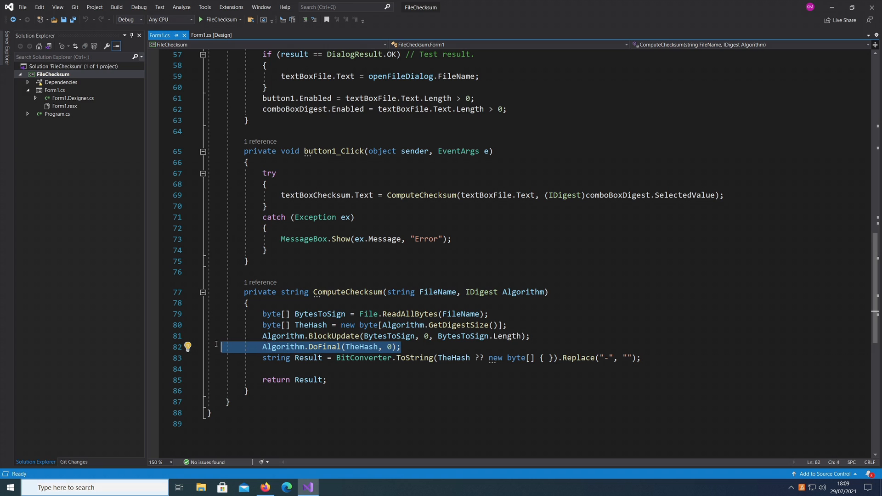
left_click(488, 314)
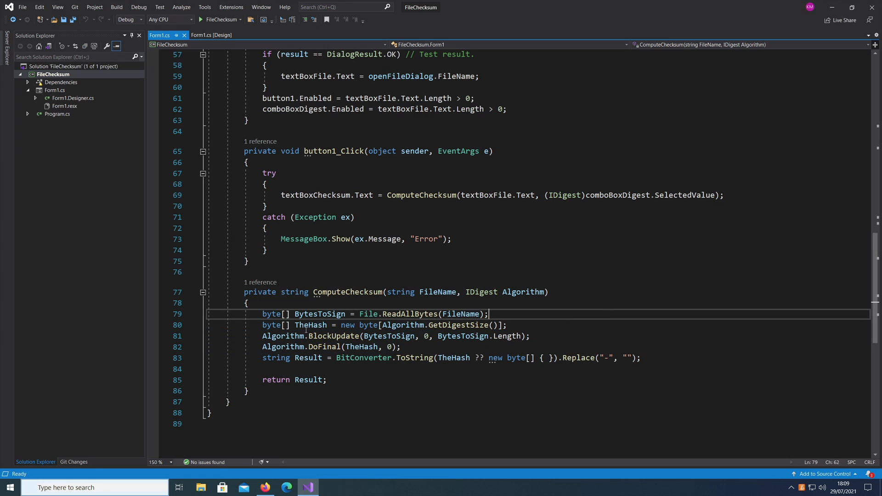
double_click(333, 336)
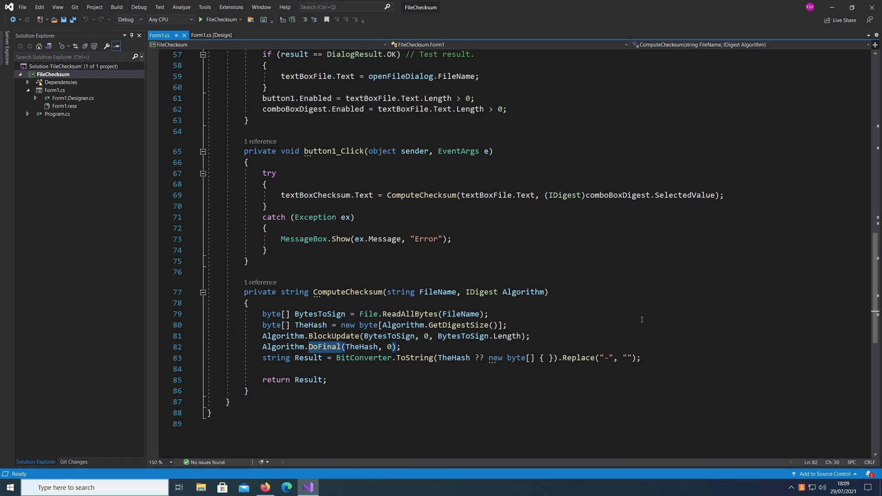
double_click(324, 346)
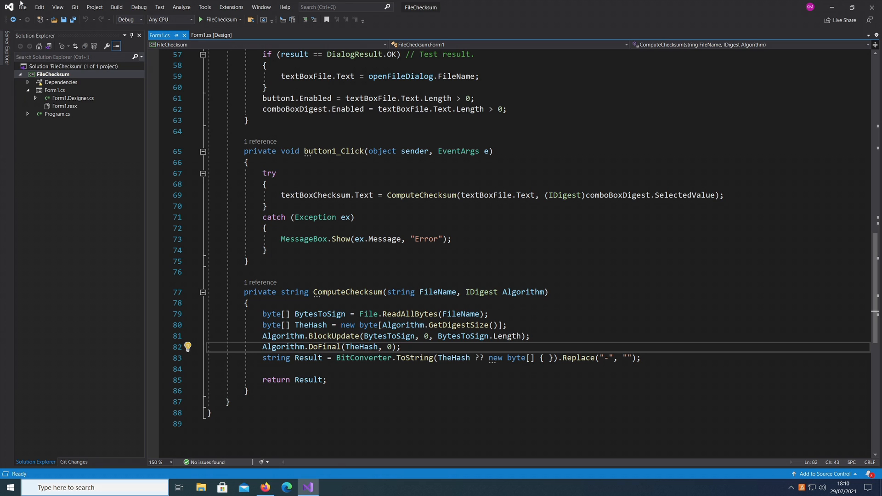
left_click(8, 7)
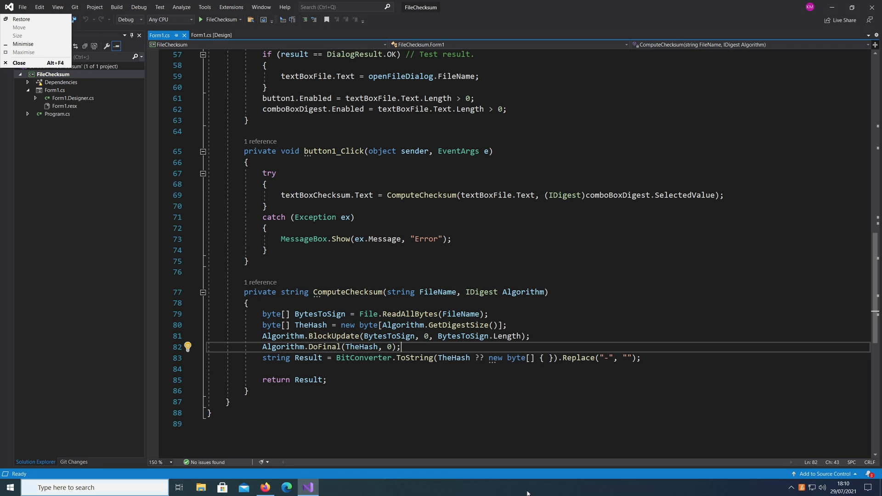
mouse_move(308, 487)
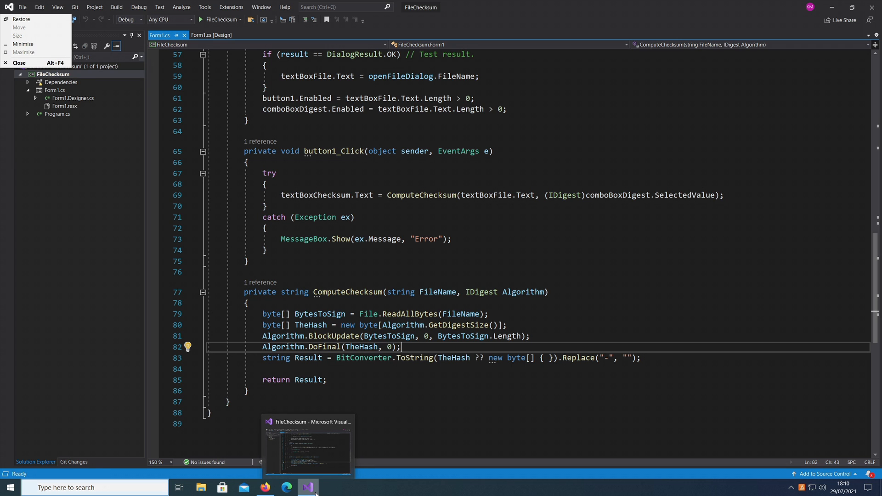